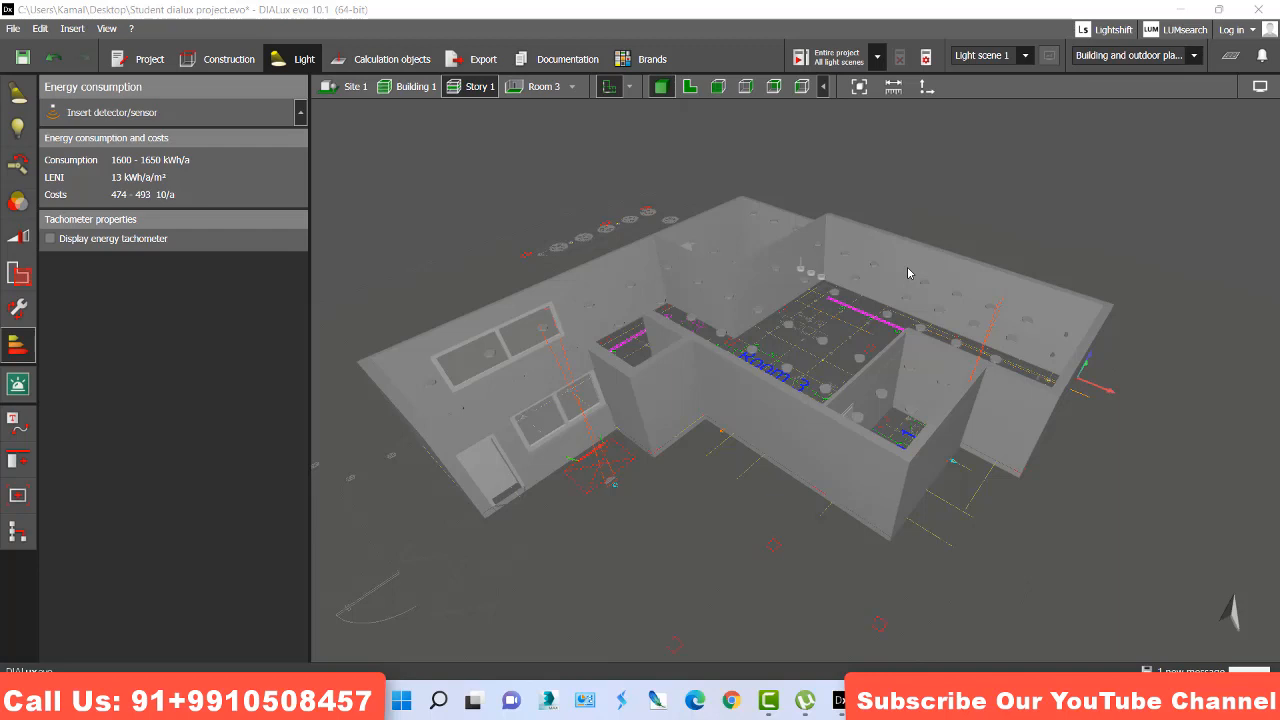
# - Zoom the 3D view in on Room 3 to show its use times
pyautogui.moveTo(908, 274); pyautogui.dragTo(825, 350)
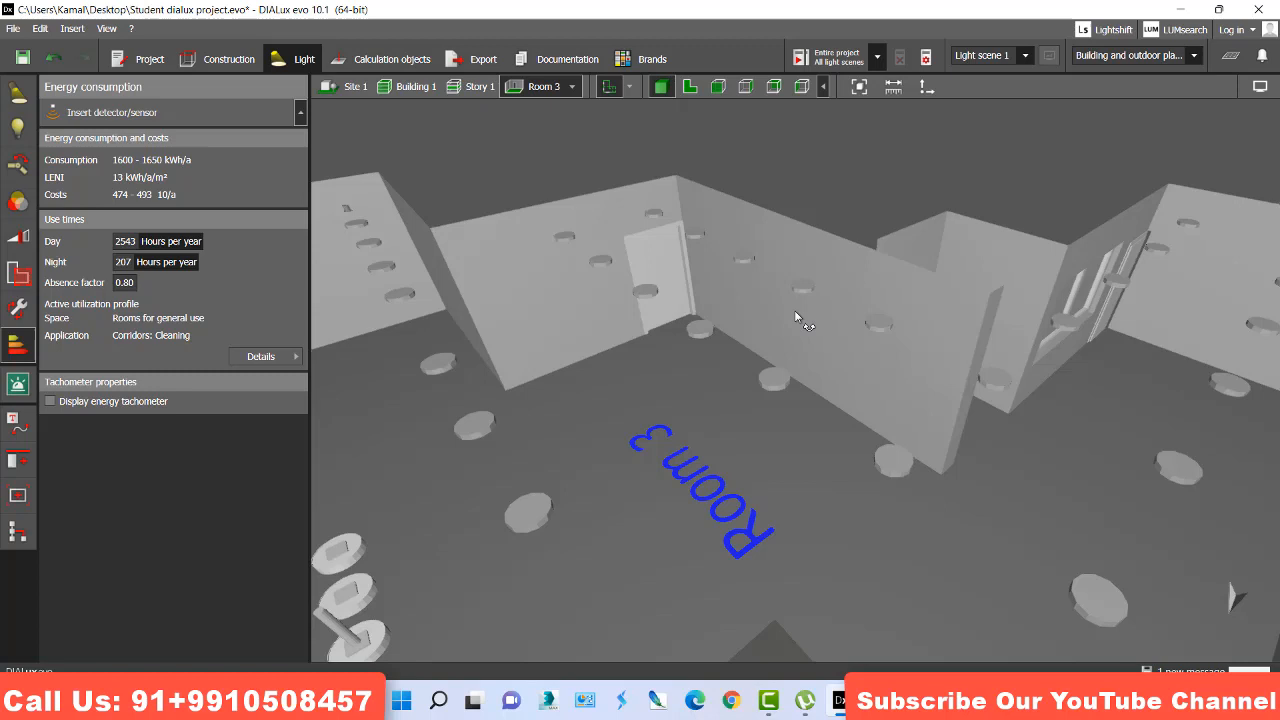
pyautogui.moveTo(90, 128)
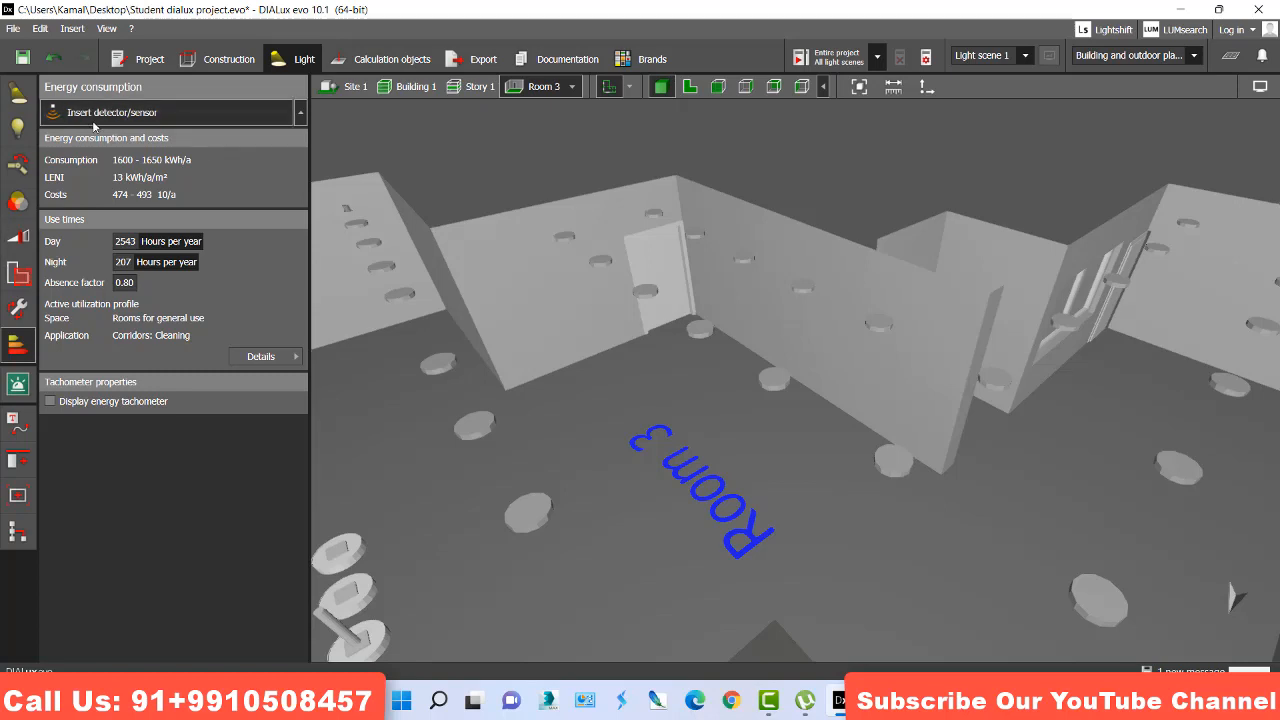
# - Insert a detector/sensor onto the Room 3 ceiling
pyautogui.click(111, 112)
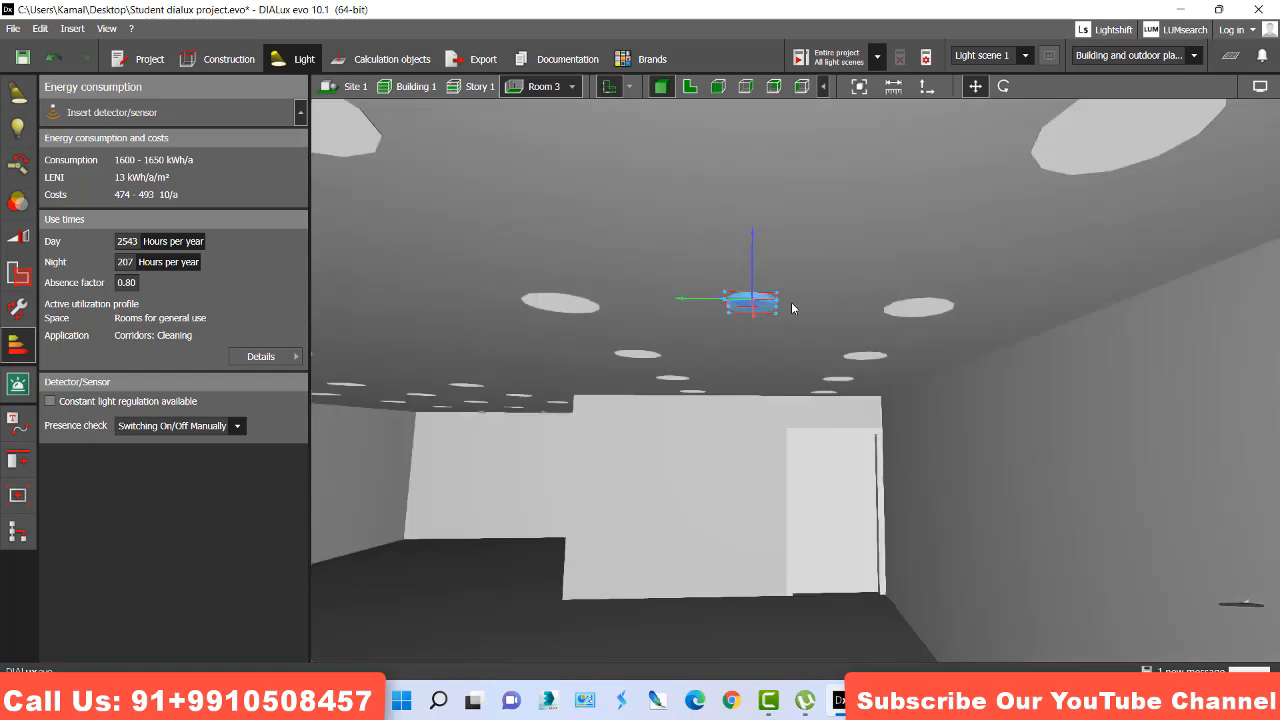
pyautogui.moveTo(166, 201)
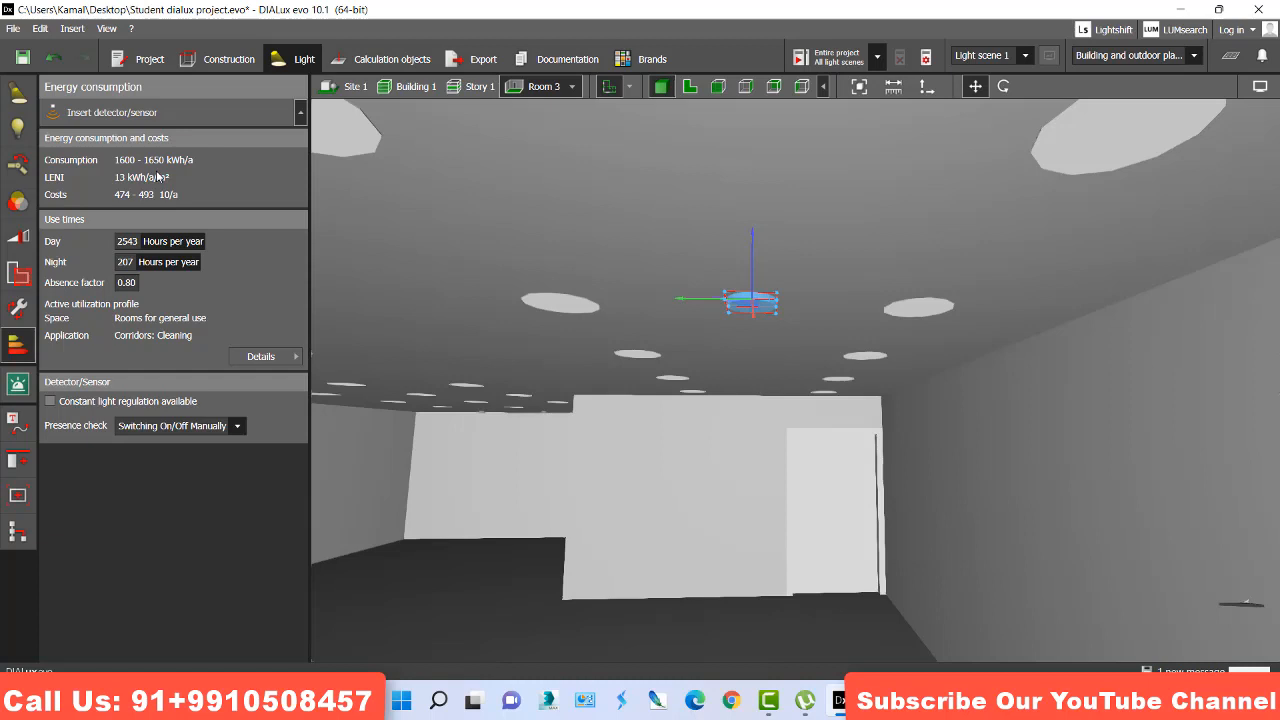
pyautogui.moveTo(162, 174)
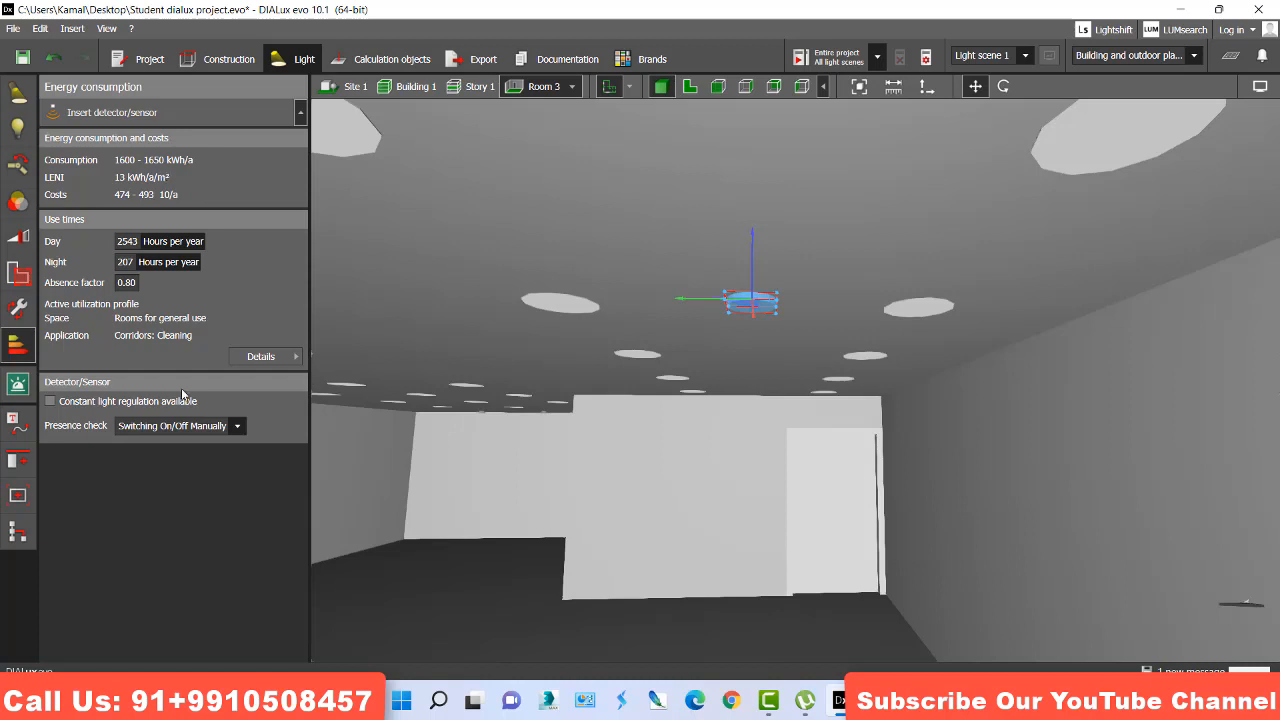
# - Choose the Offices template with Conference and meeting rooms as the application
pyautogui.click(260, 356)
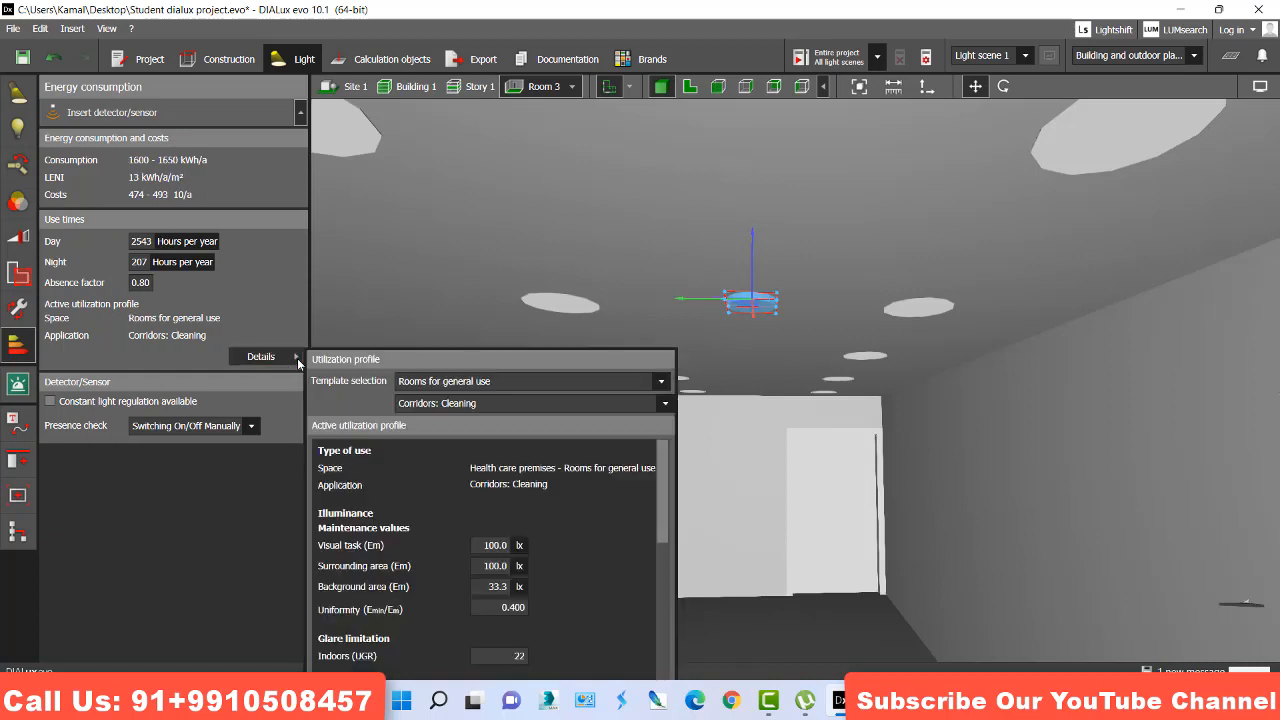
pyautogui.click(525, 381)
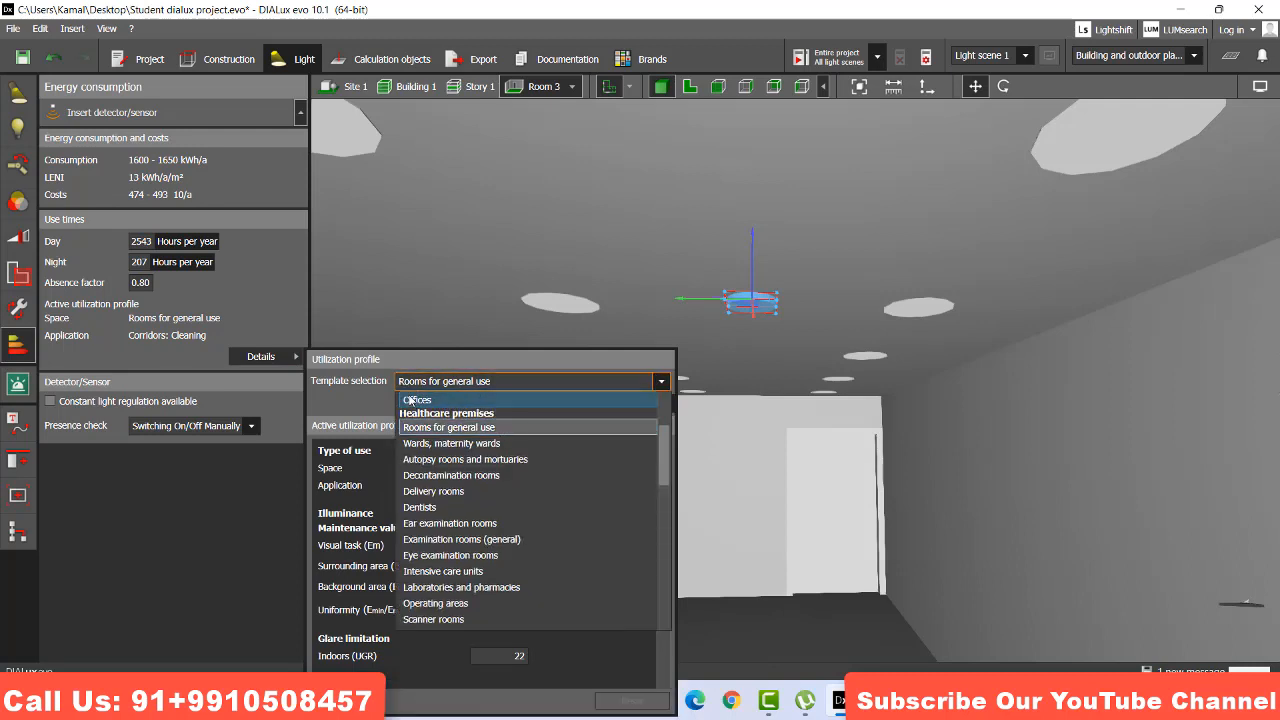
pyautogui.click(417, 399)
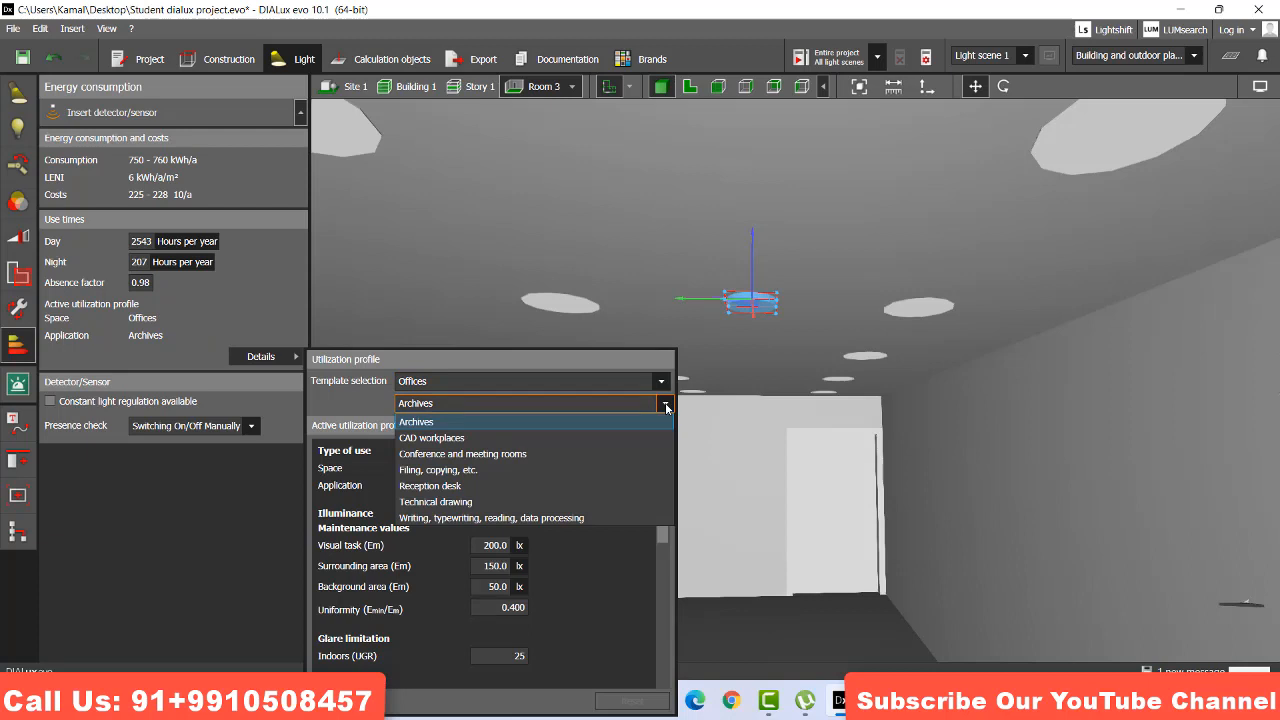
pyautogui.moveTo(567, 454)
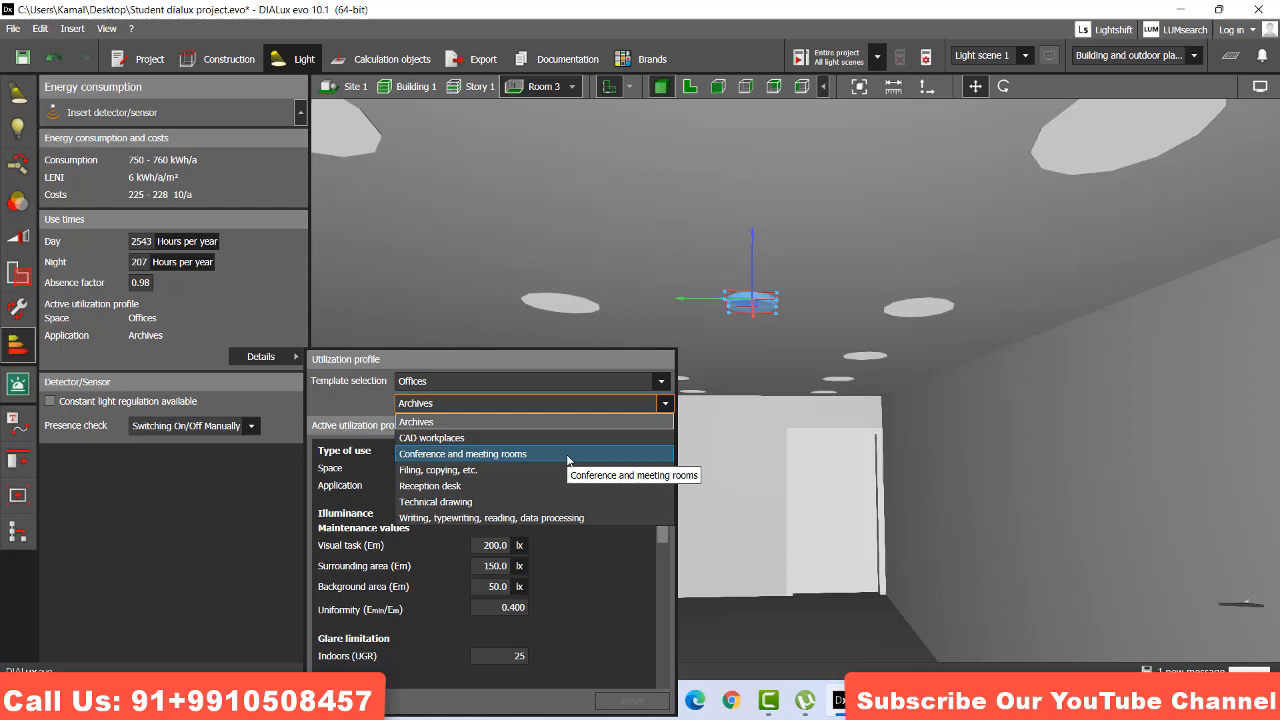
pyautogui.click(461, 454)
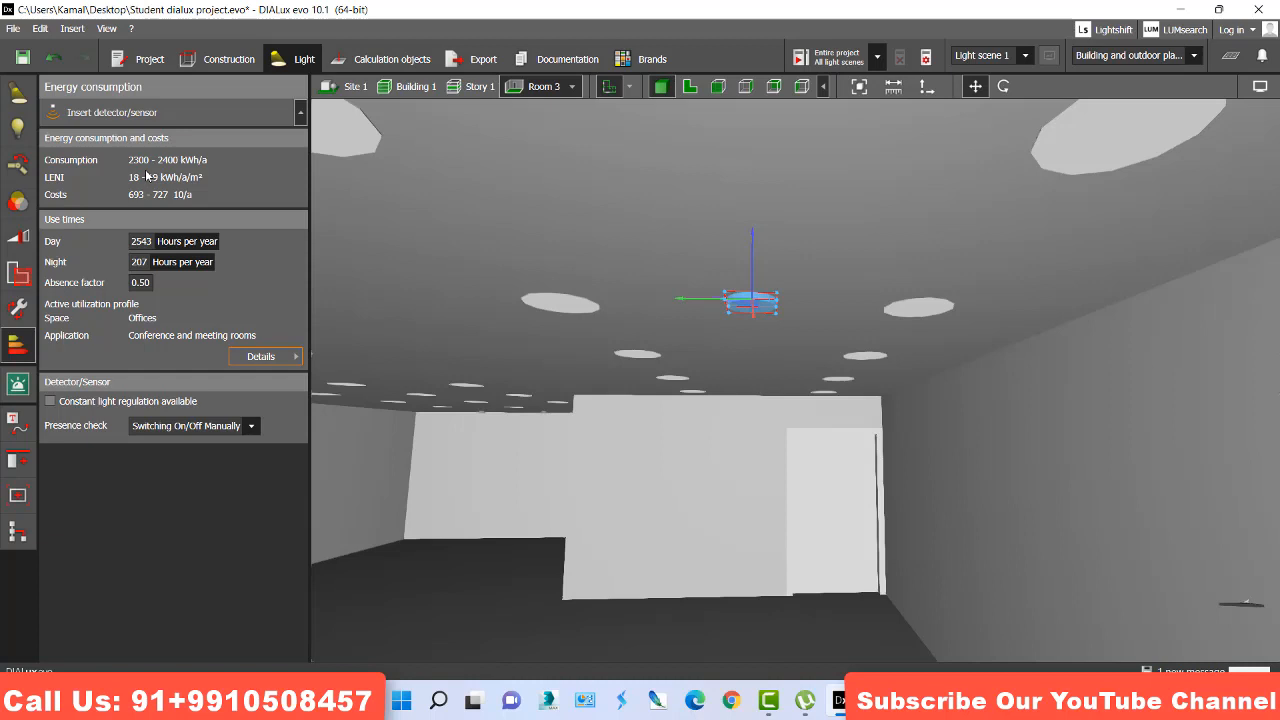
pyautogui.moveTo(152, 210)
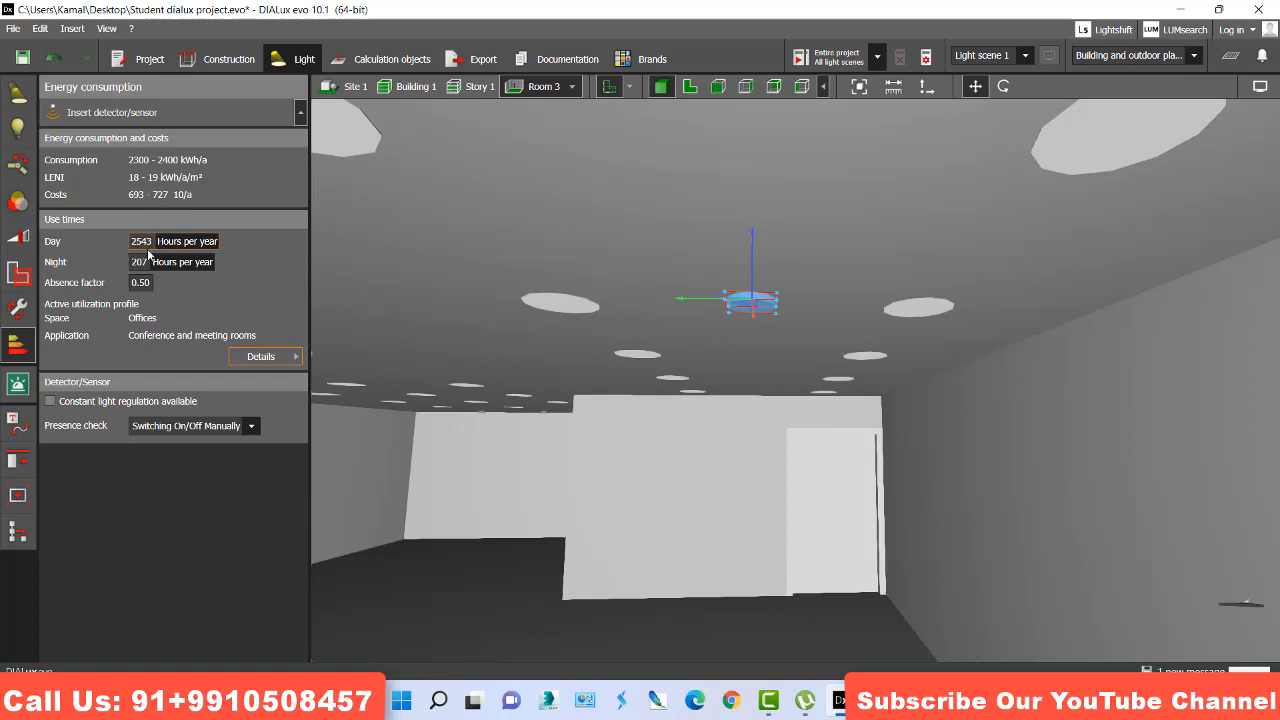
# - Set presence check to Switching On Manually / Switching Off Automatically
pyautogui.click(140, 262)
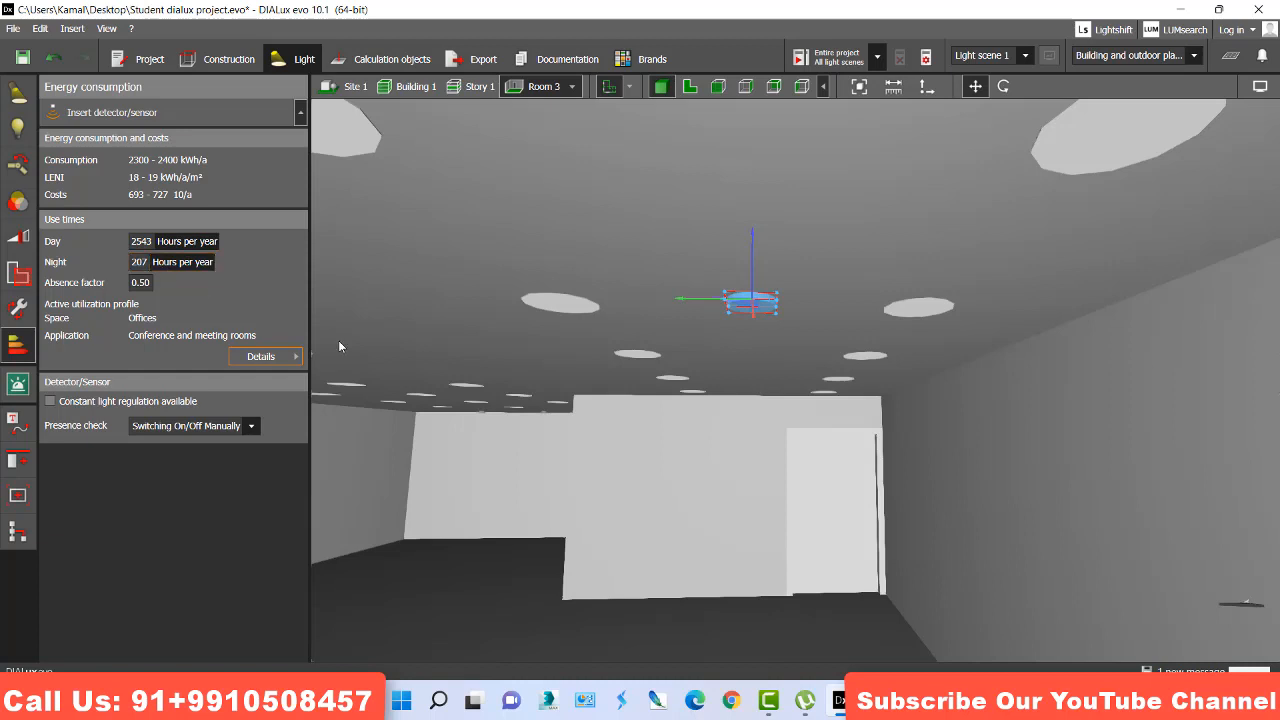
pyautogui.moveTo(210, 442)
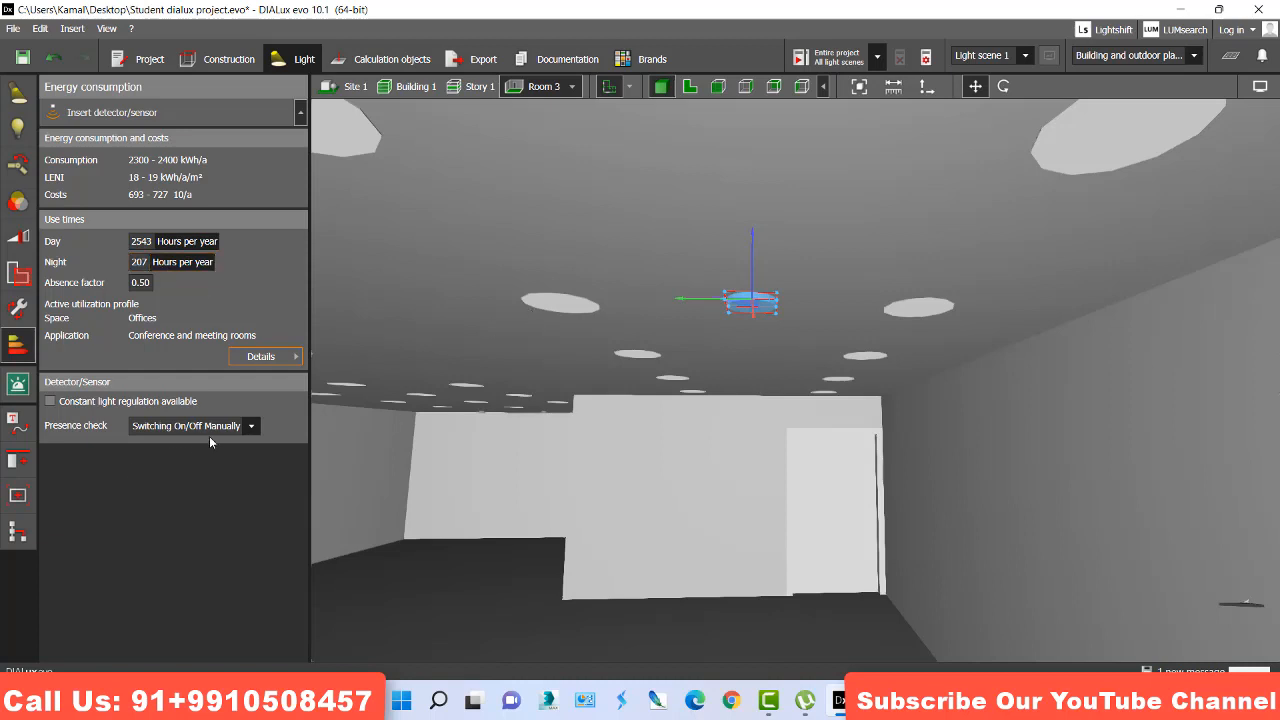
pyautogui.click(251, 425)
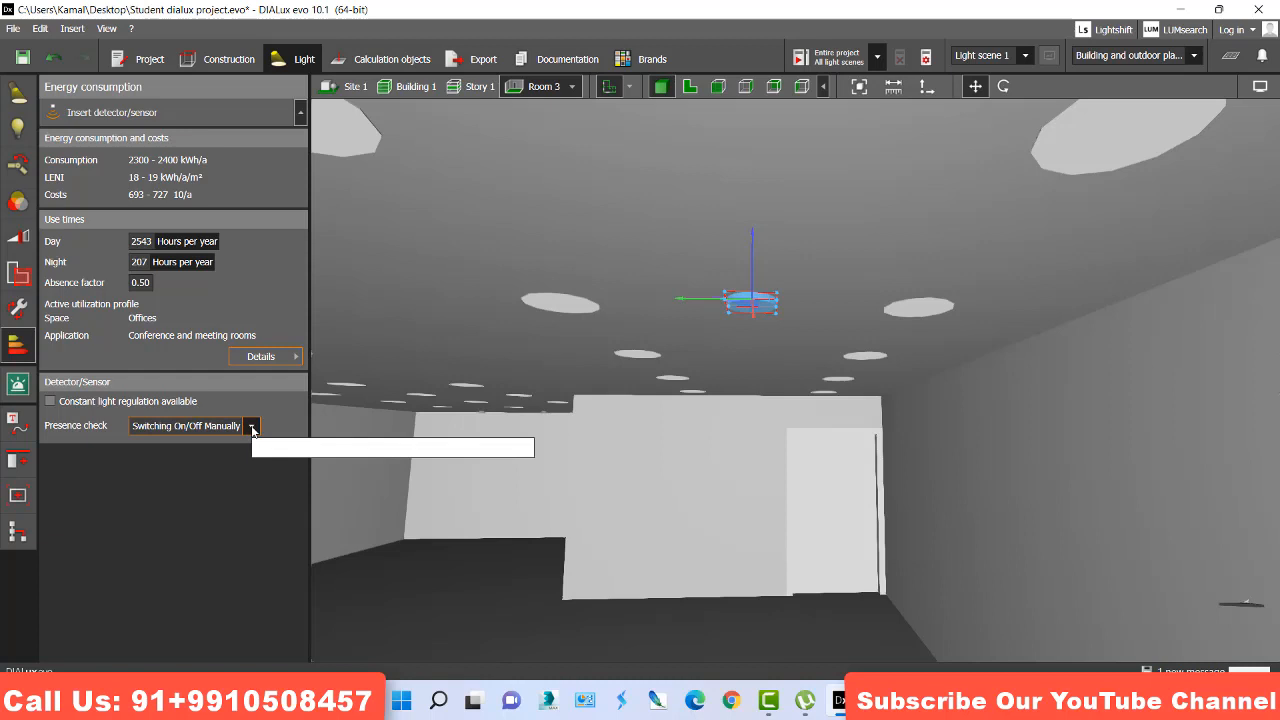
pyautogui.click(252, 425)
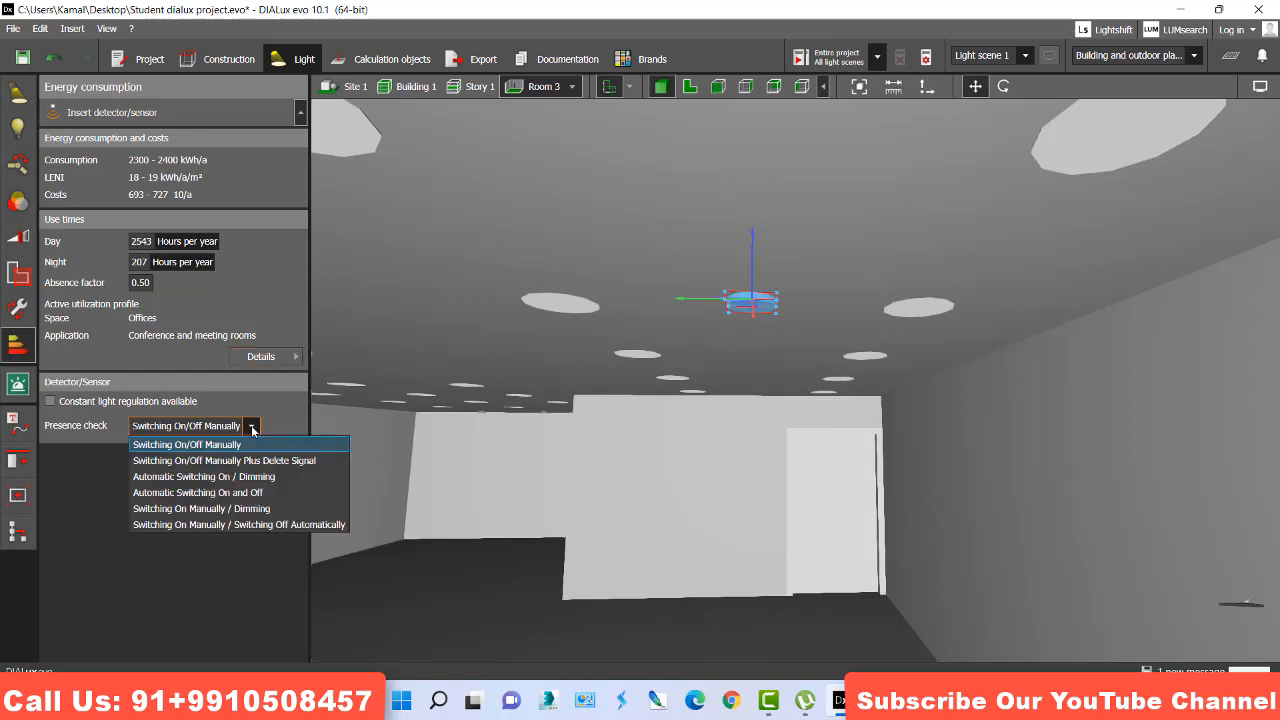
pyautogui.moveTo(251, 427)
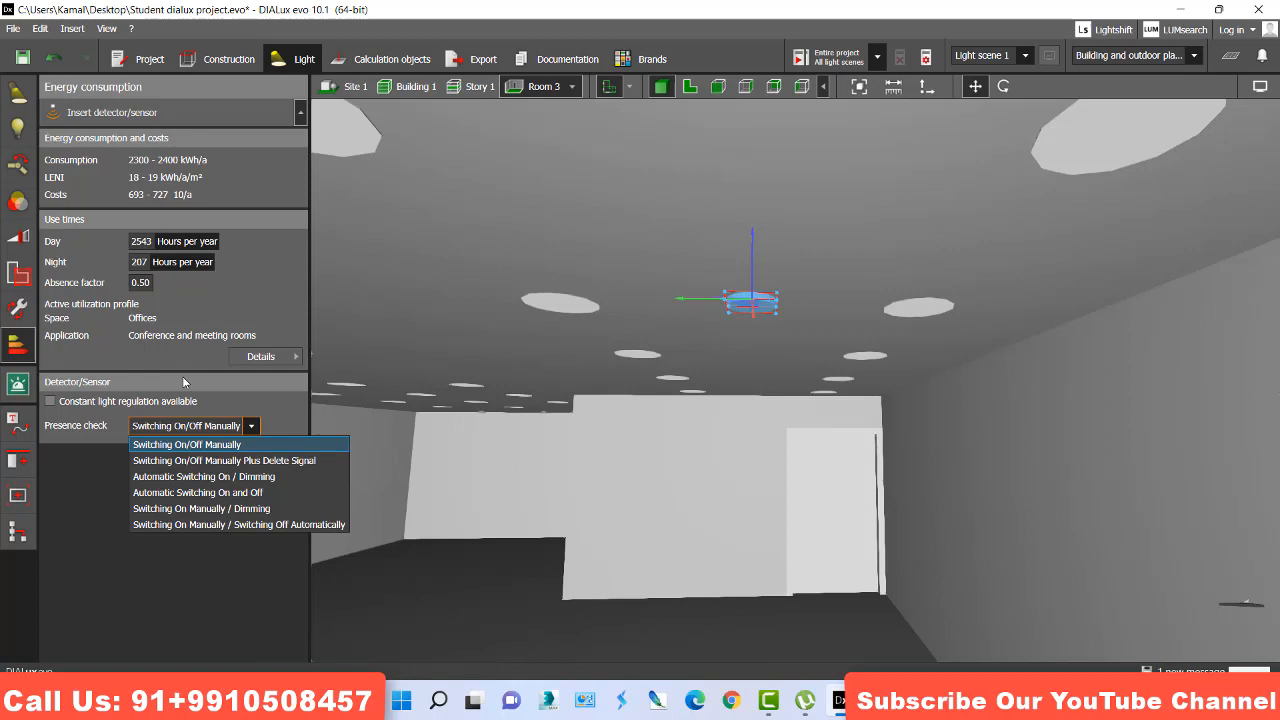
pyautogui.moveTo(238, 524)
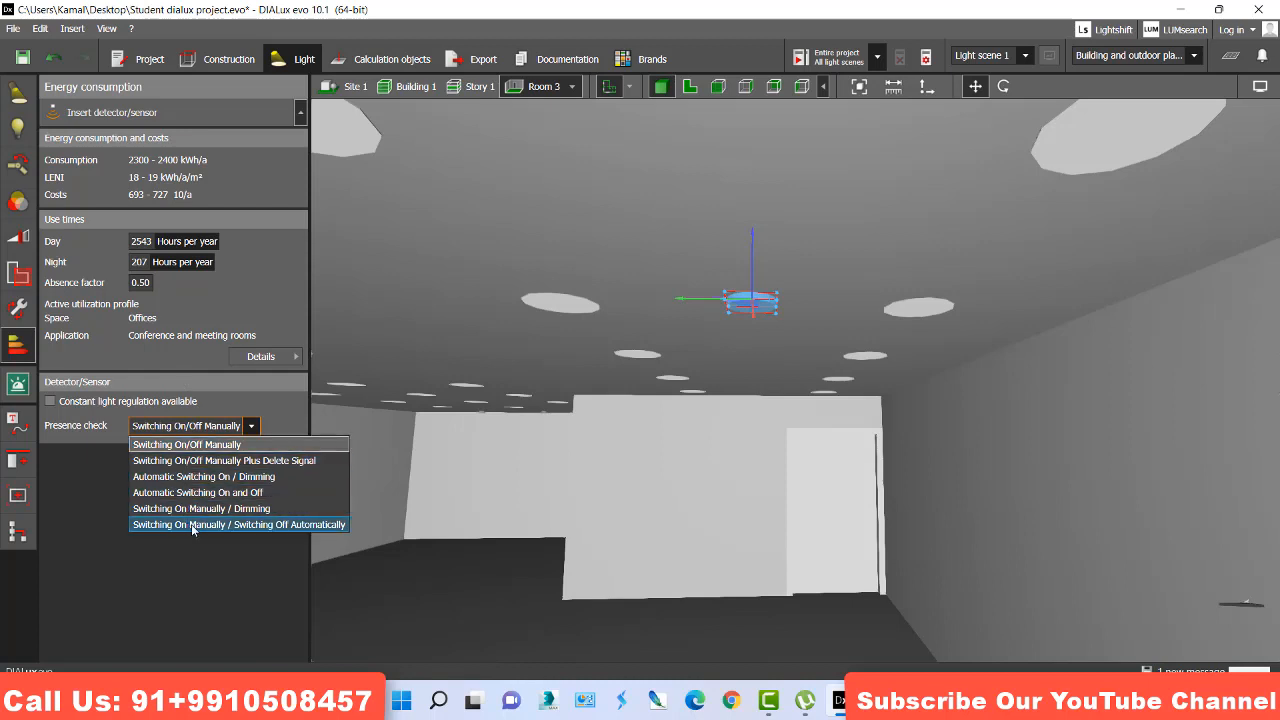
pyautogui.moveTo(278, 533)
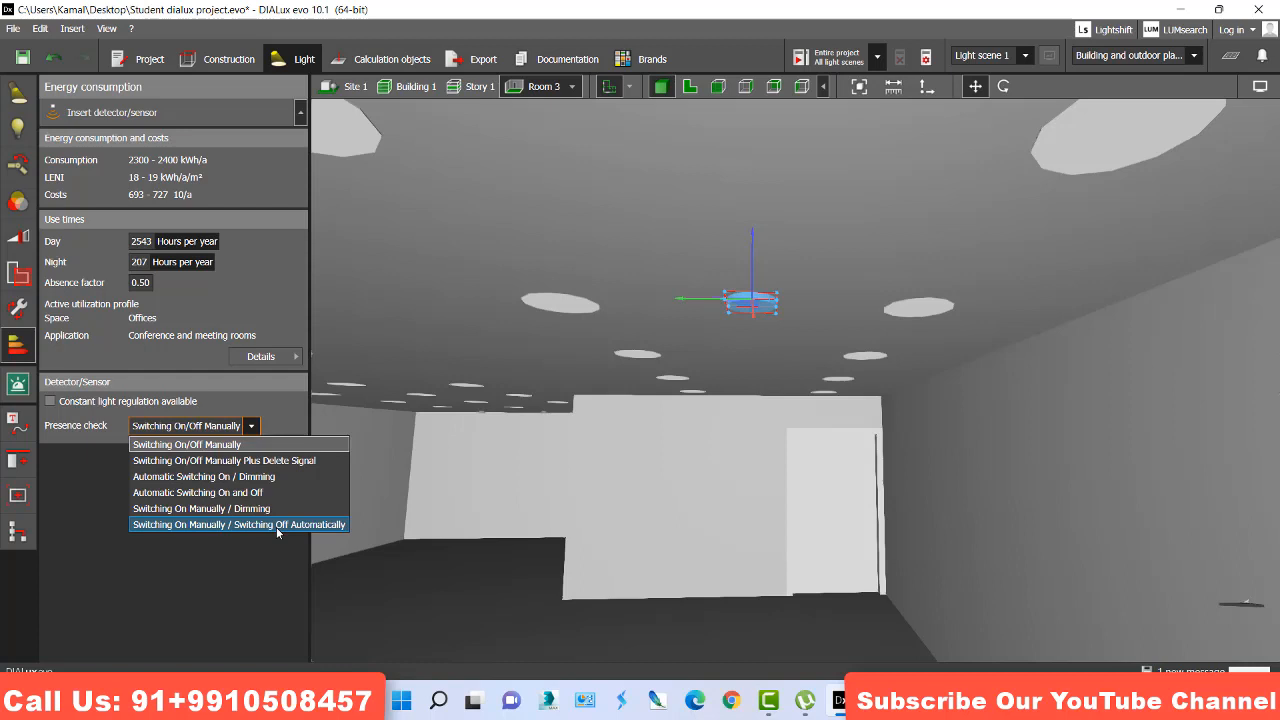
pyautogui.click(239, 524)
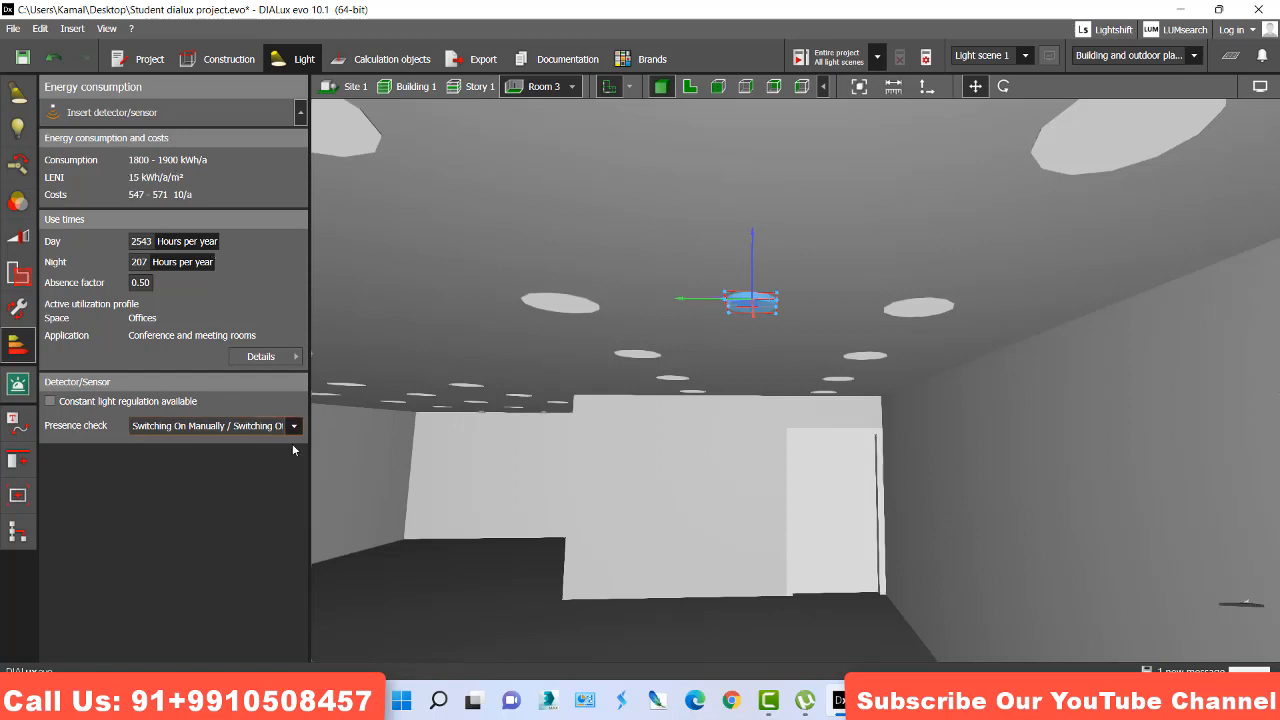
# - Change presence check to Automatic Switching On / Dimming
pyautogui.click(293, 425)
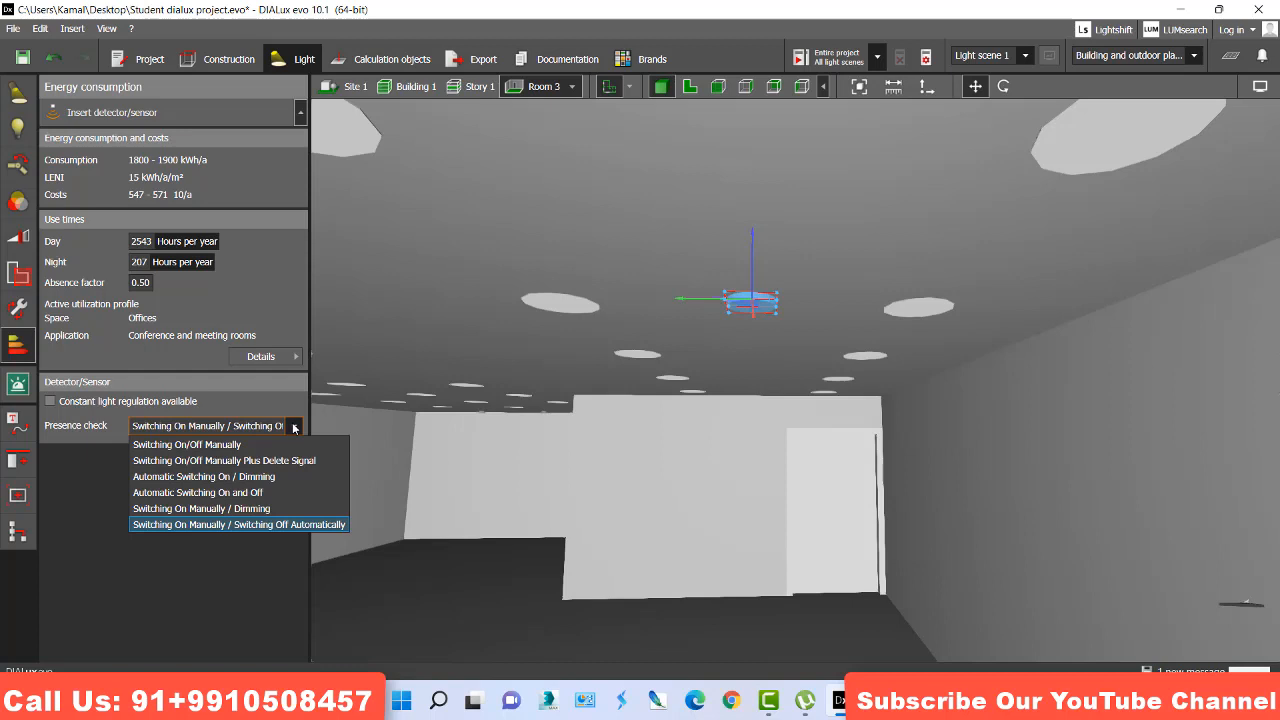
pyautogui.click(187, 444)
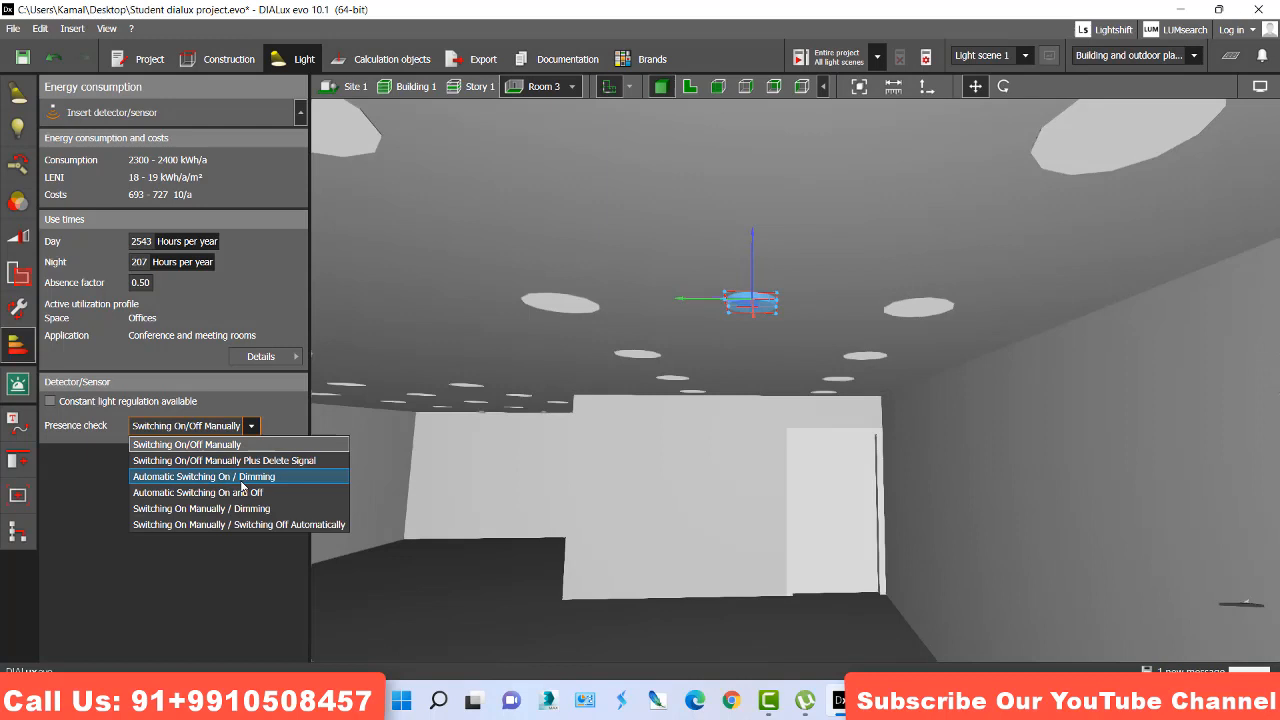
pyautogui.click(203, 476)
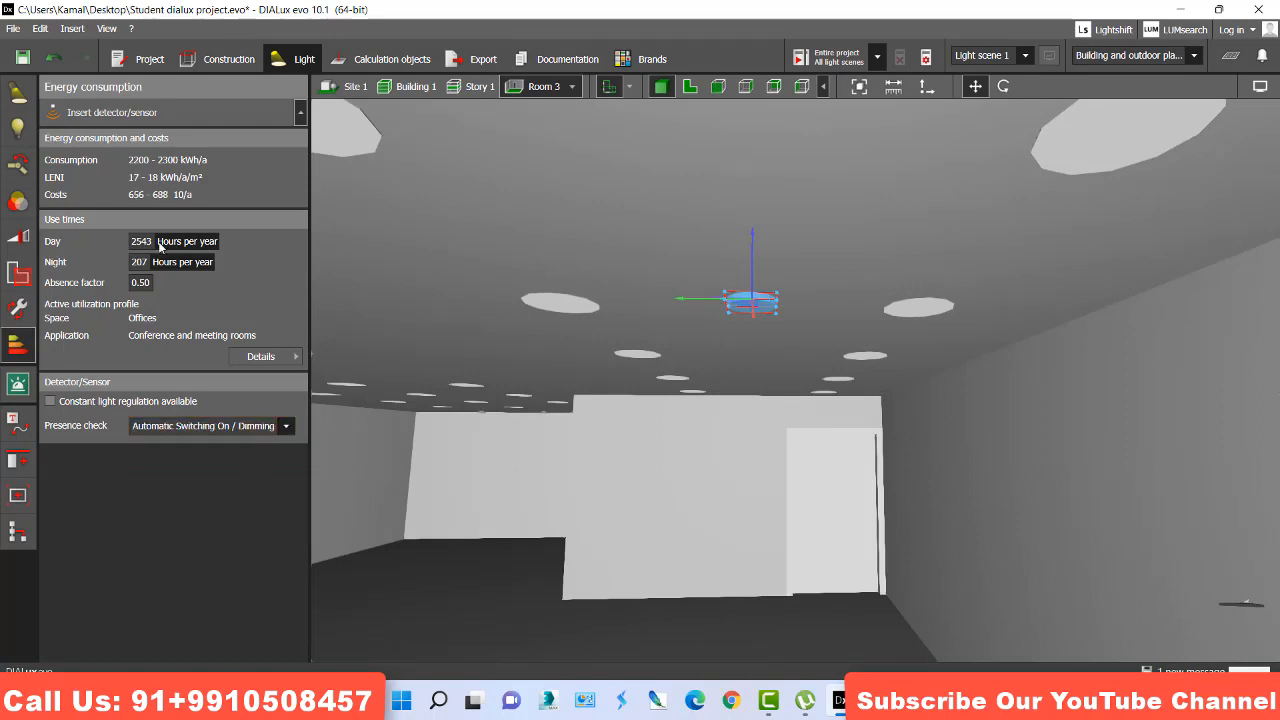
pyautogui.moveTo(162, 204)
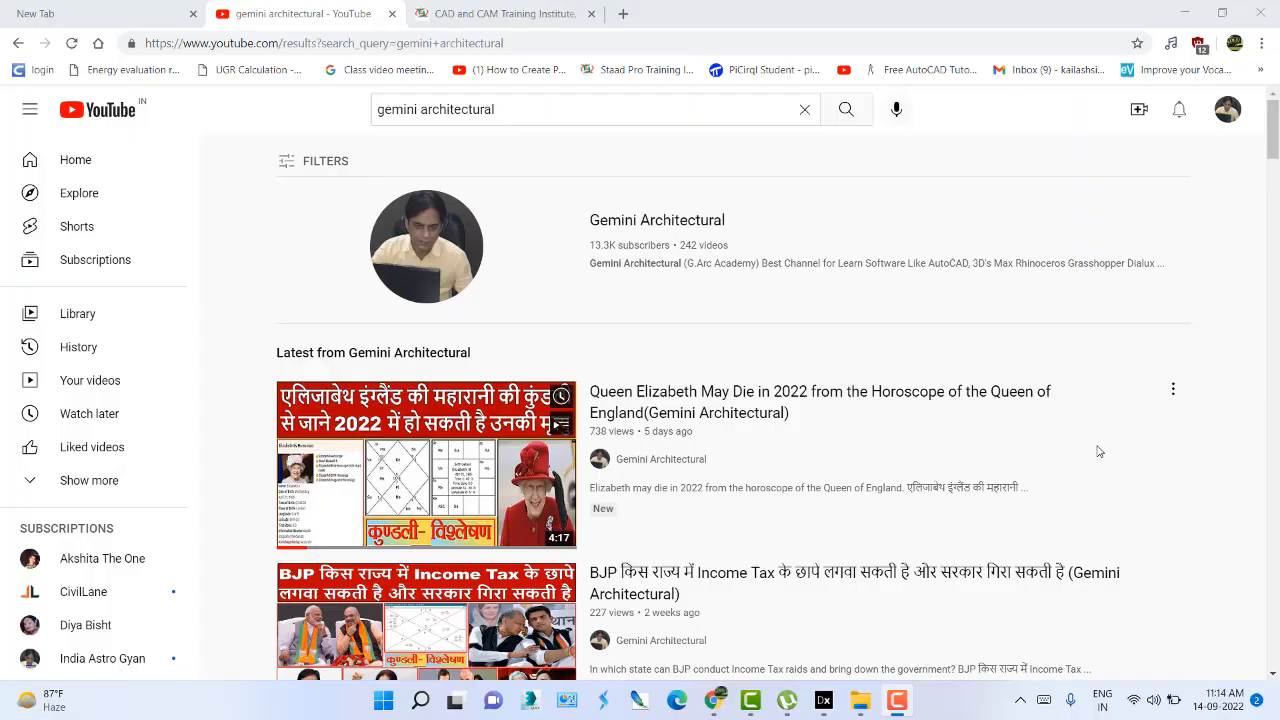
pyautogui.moveTo(657, 220)
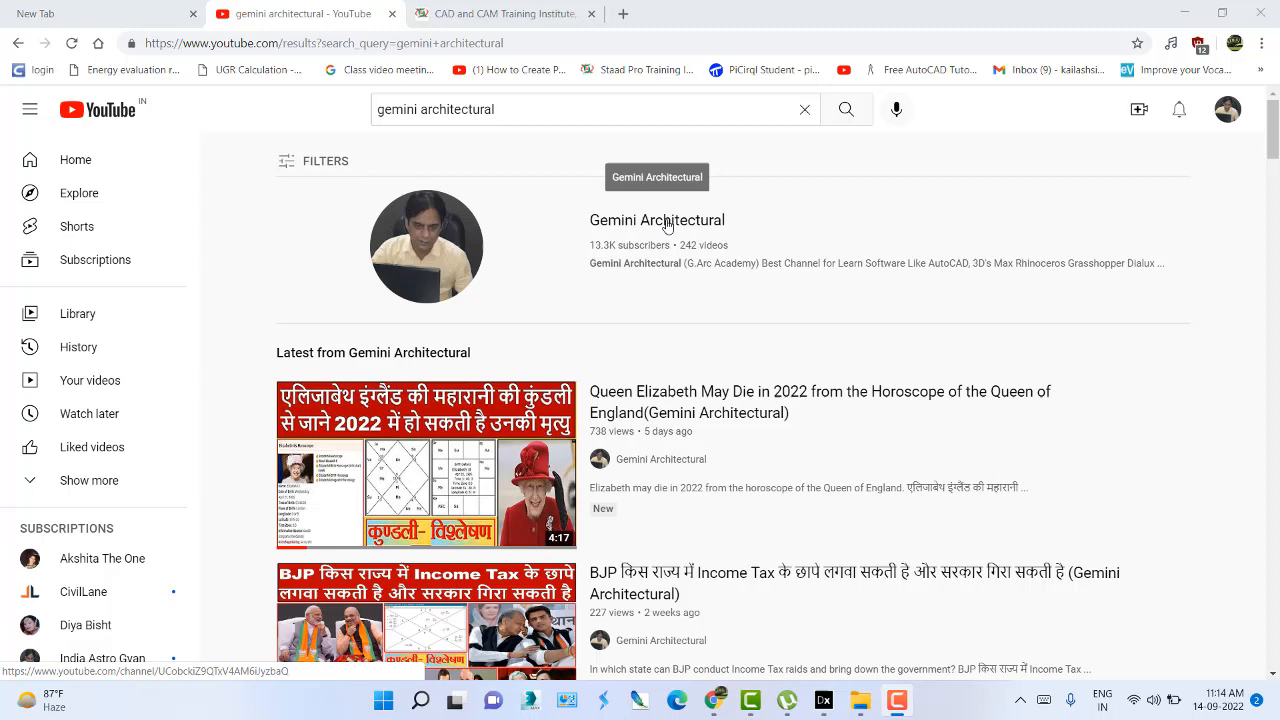
pyautogui.click(657, 220)
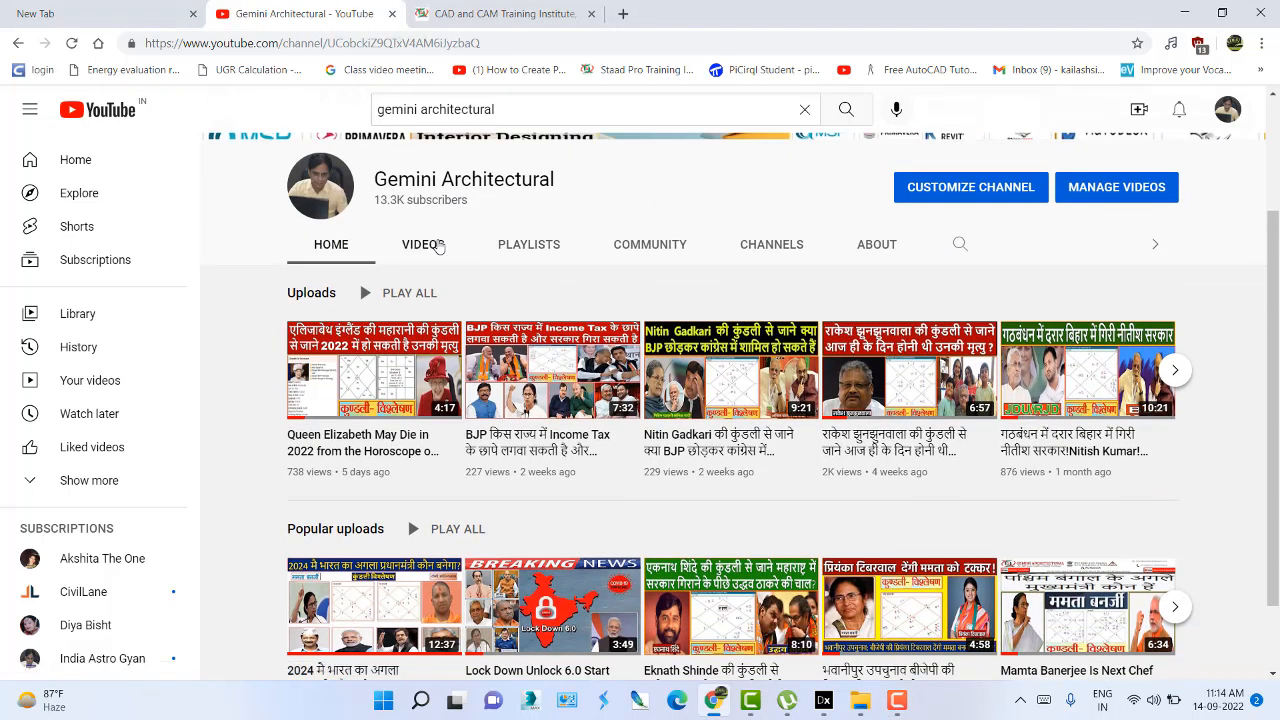
pyautogui.click(528, 244)
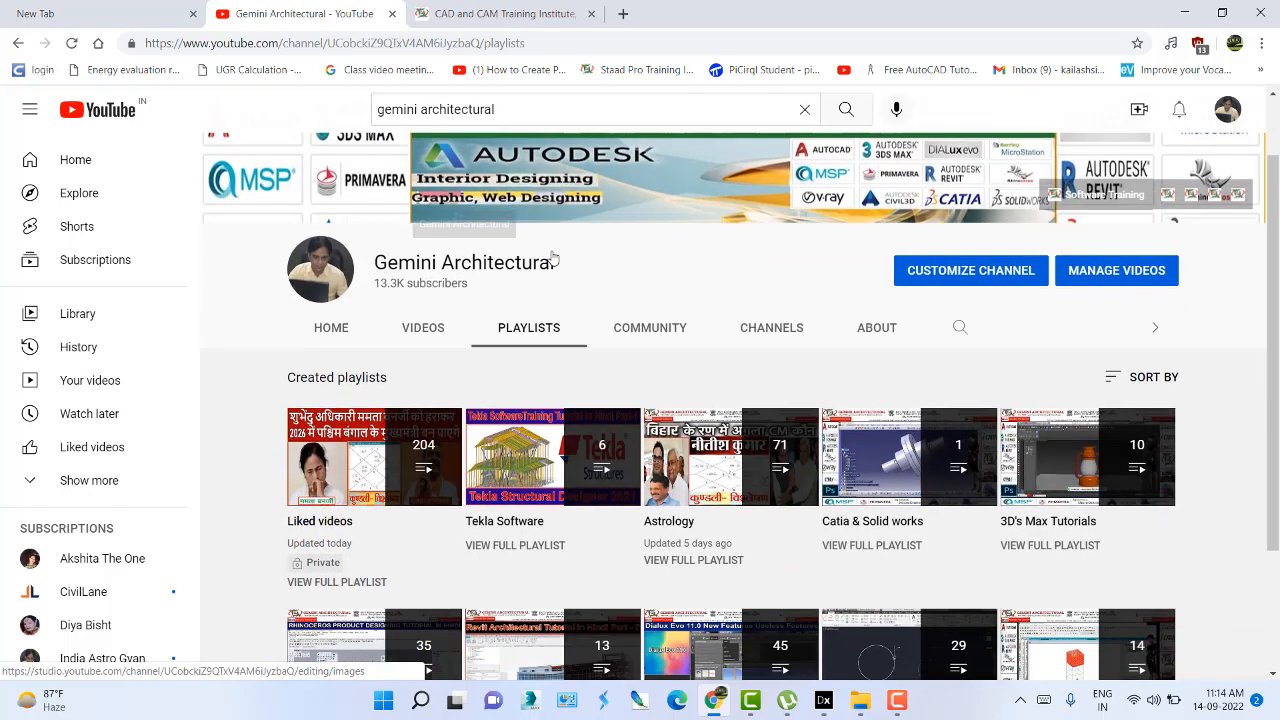
pyautogui.scroll(-3)
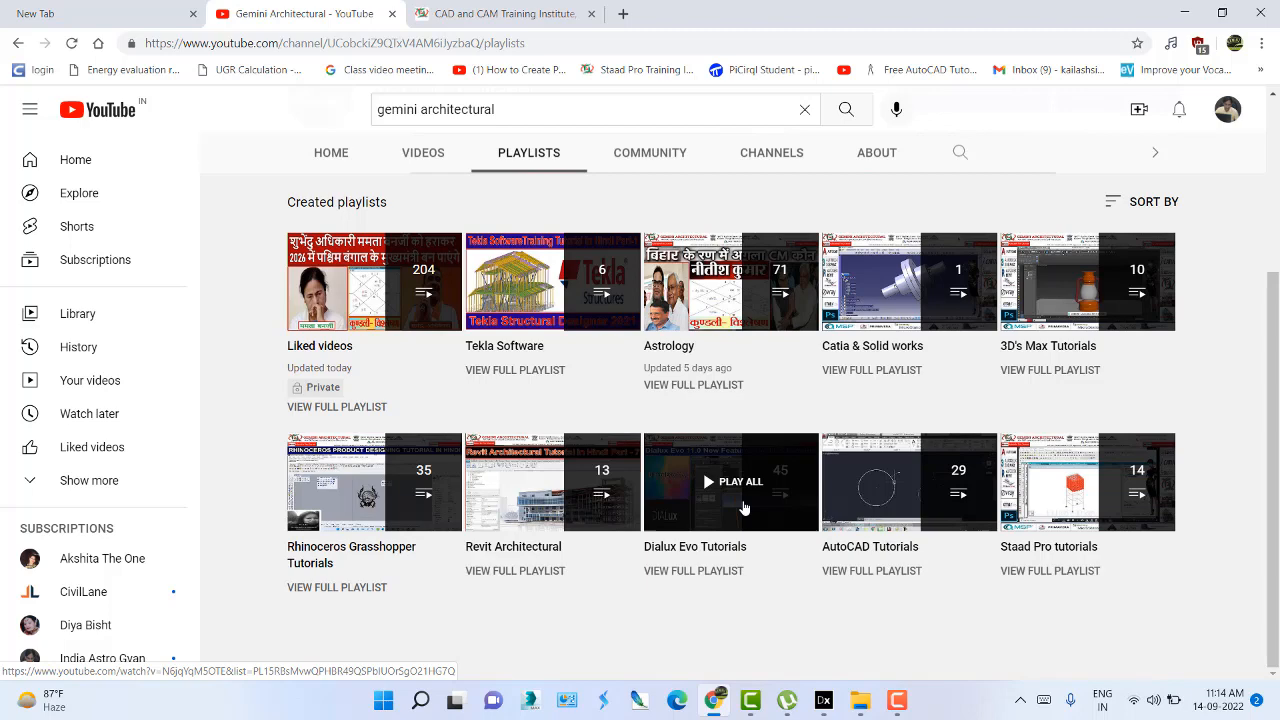
pyautogui.scroll(-3)
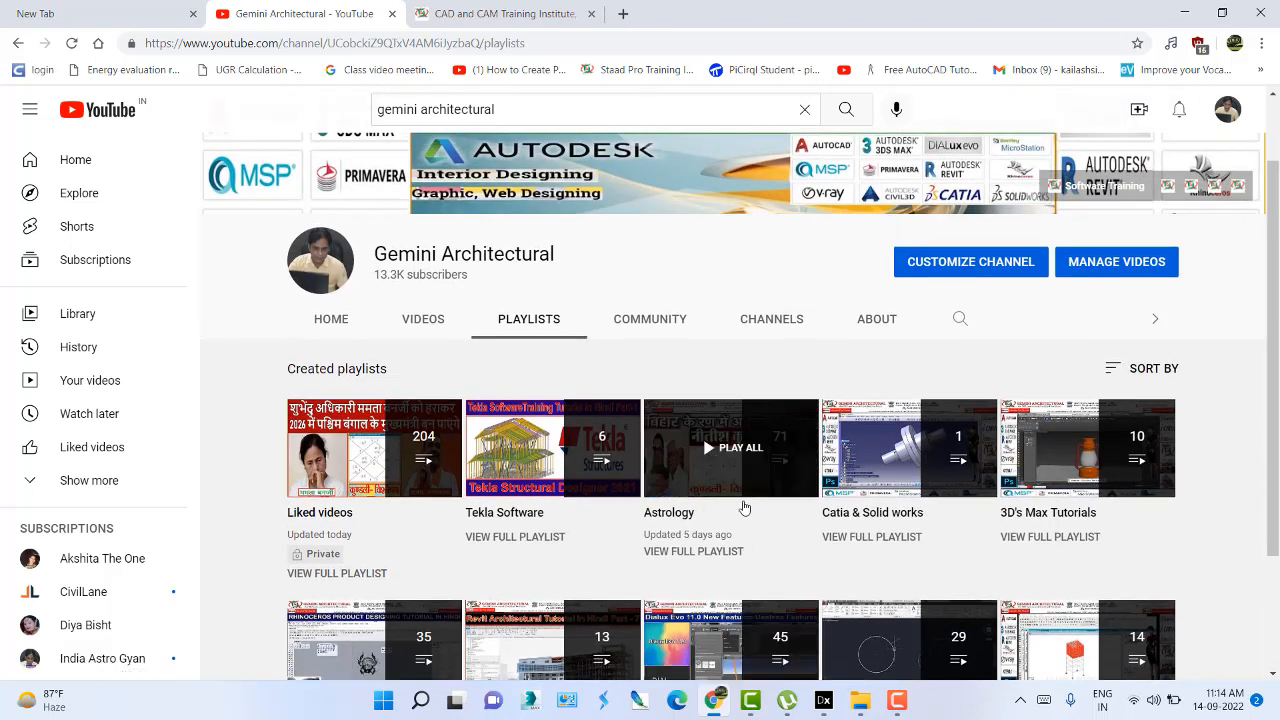